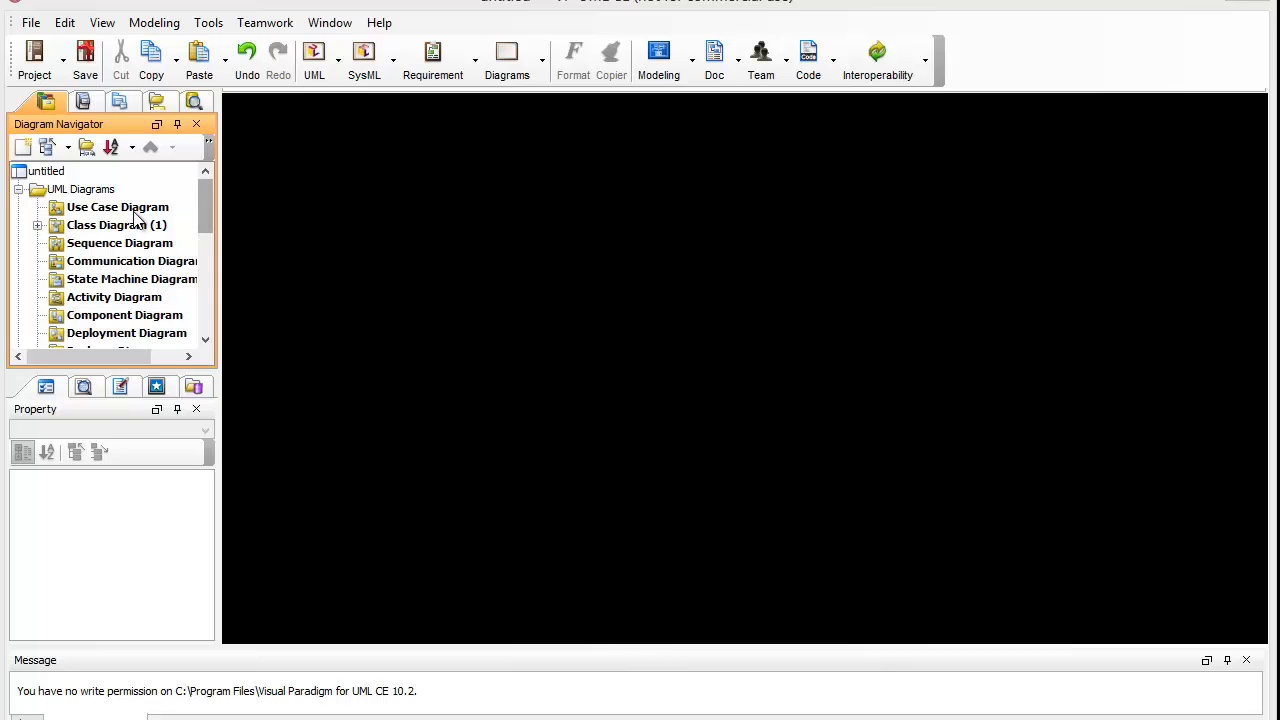
- Create a new use case diagram from the Use Case Diagram entry in the Diagram Navigator
right_click(117, 207)
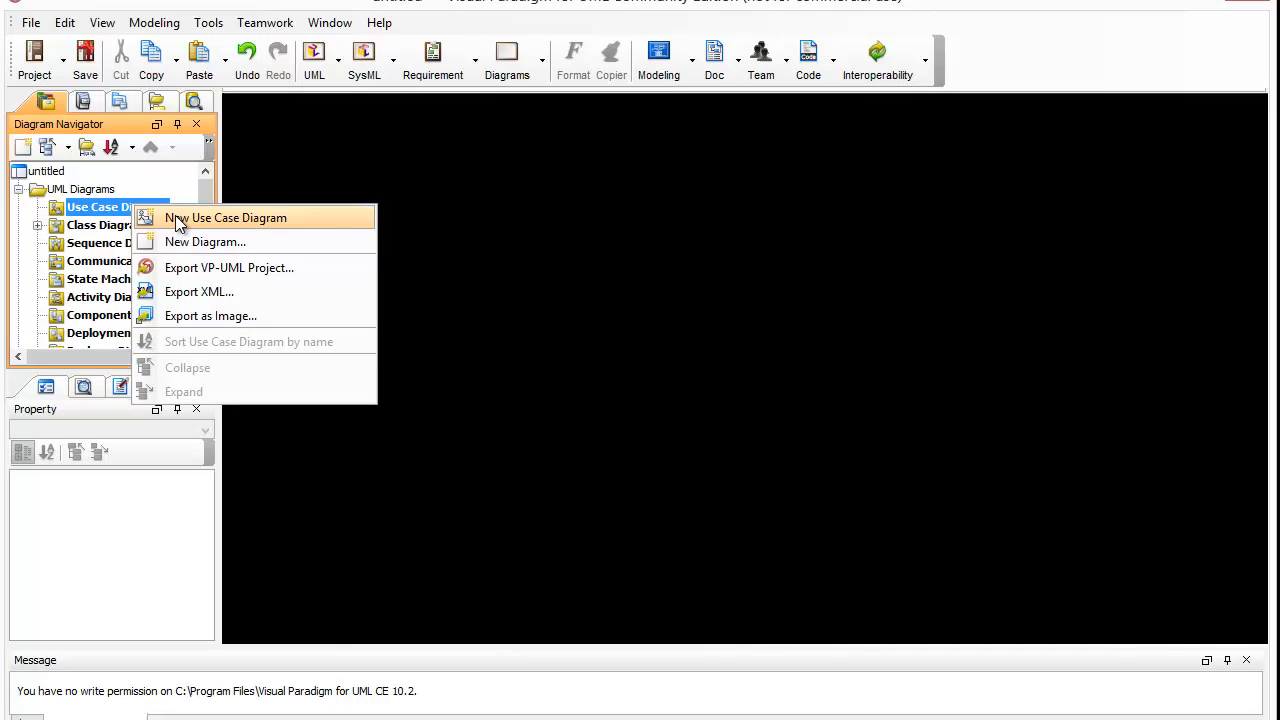
click(226, 218)
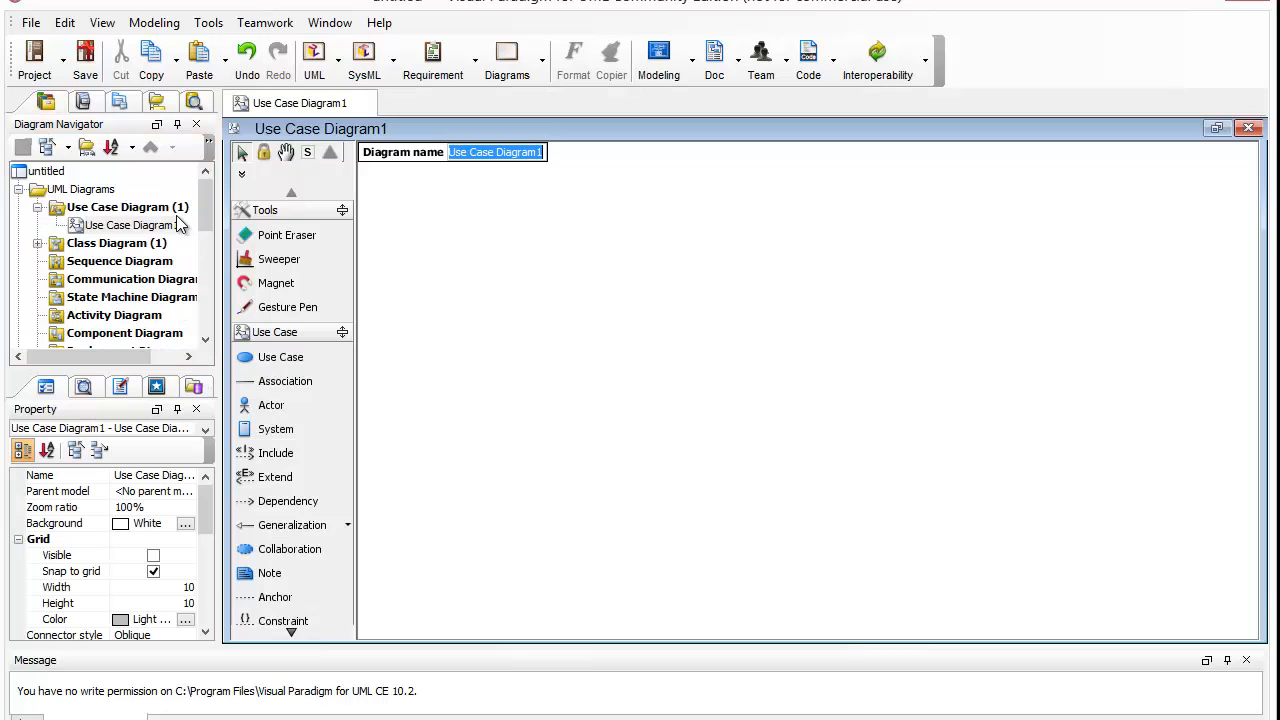
mouse_move(370, 240)
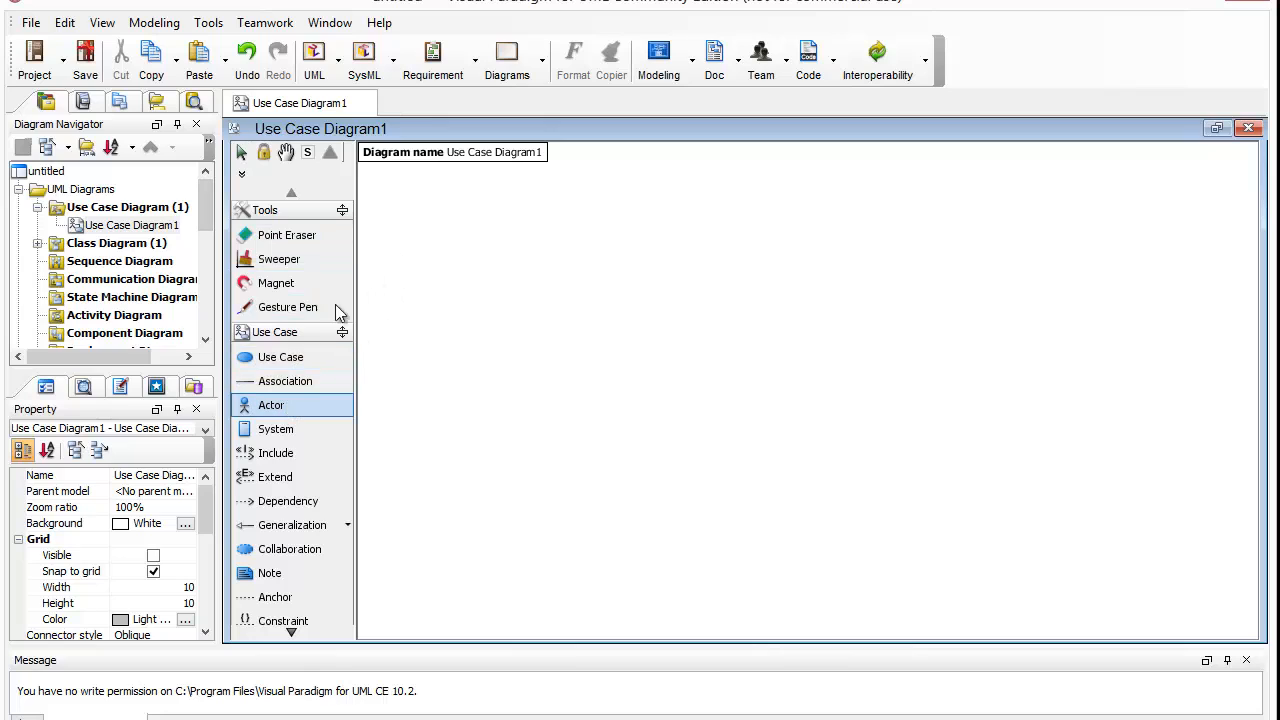
mouse_move(349, 370)
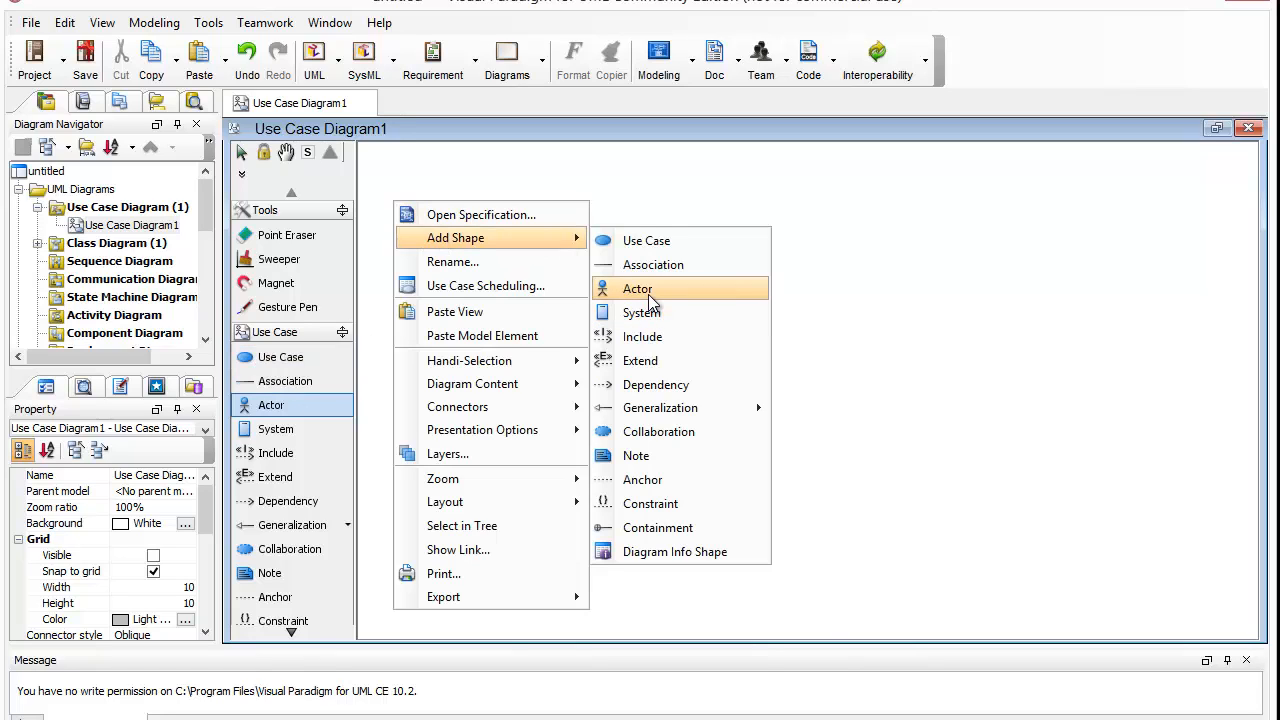
- Add actors named Teacher and Student, and delete the stray extra Actor
click(637, 289)
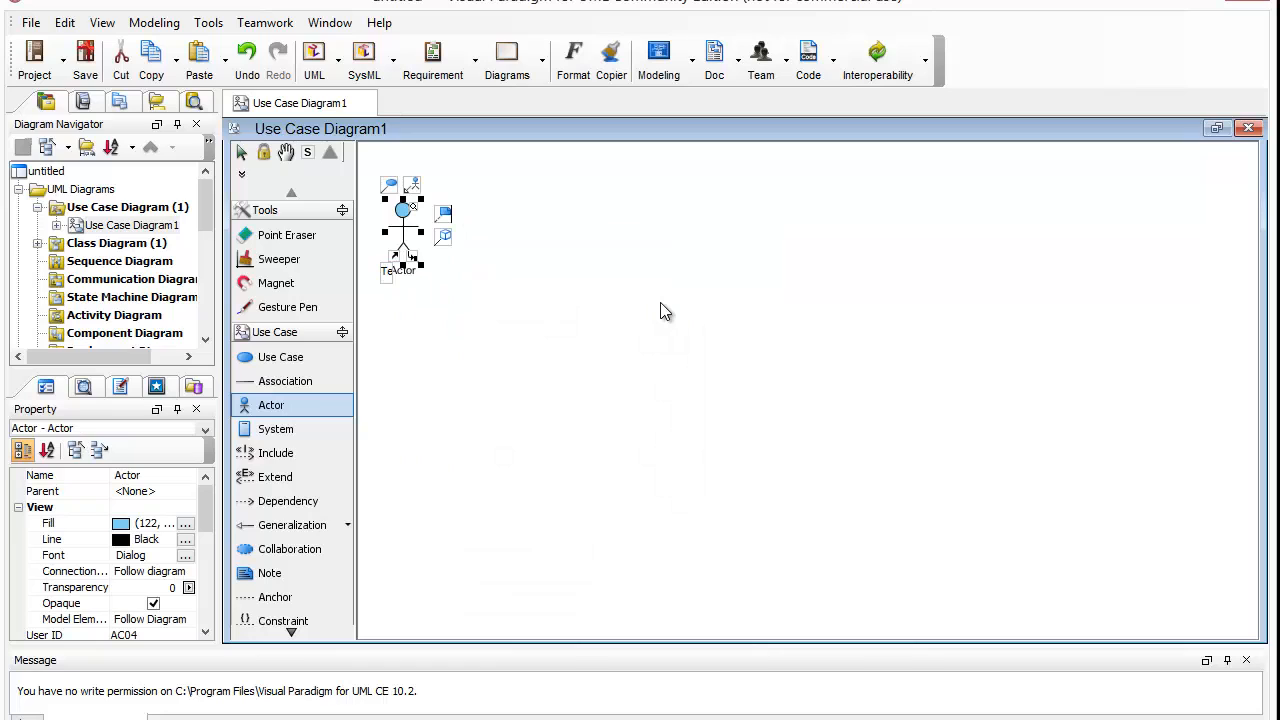
text(Teacher)
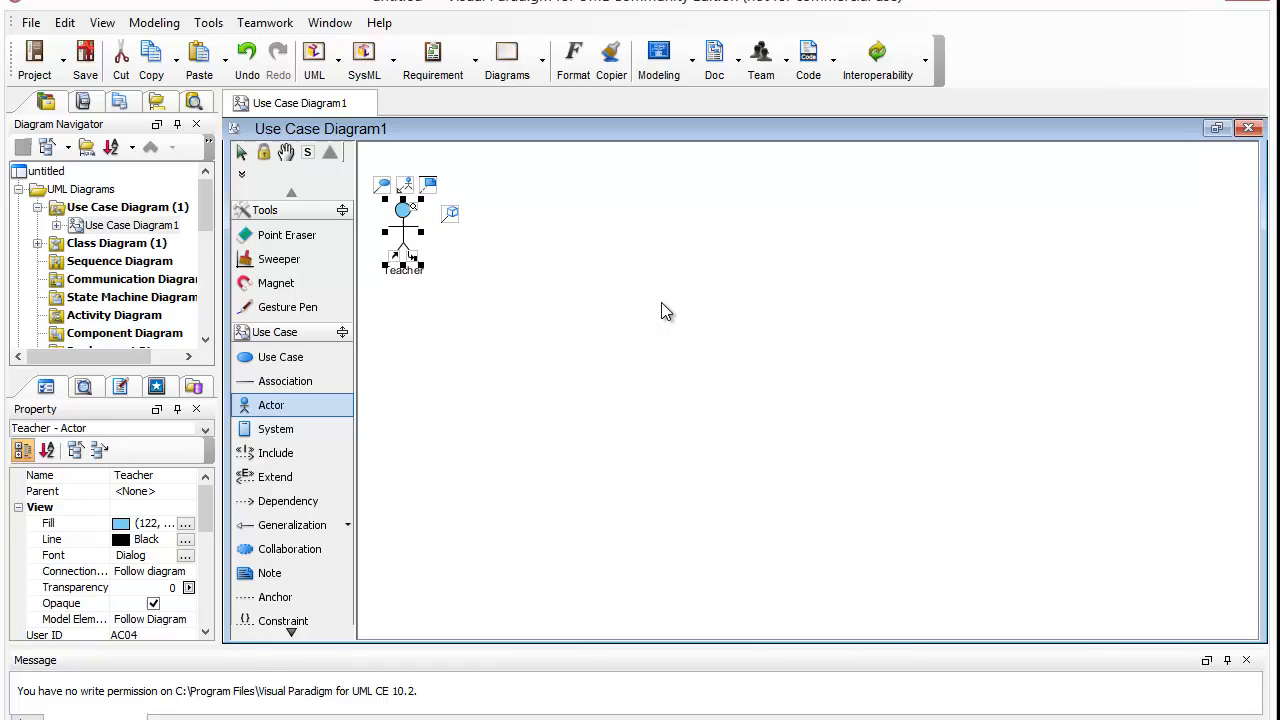
right_click(667, 310)
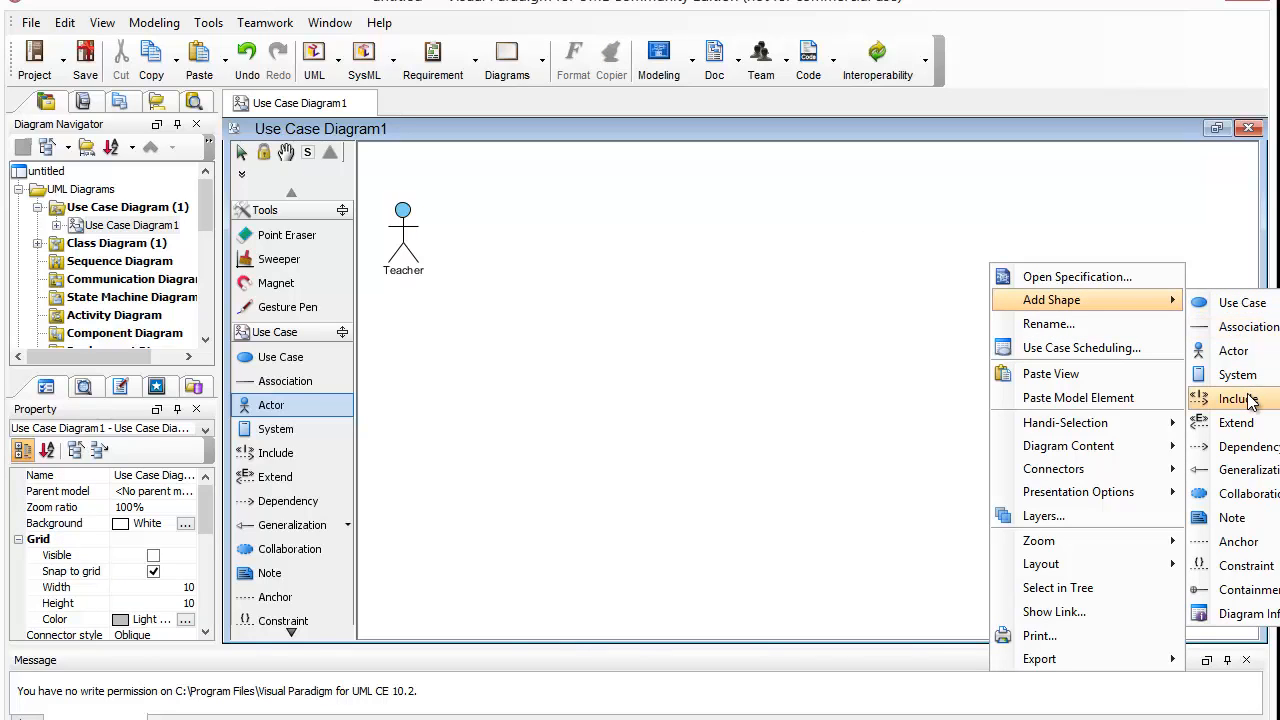
click(1233, 350)
text(Student)
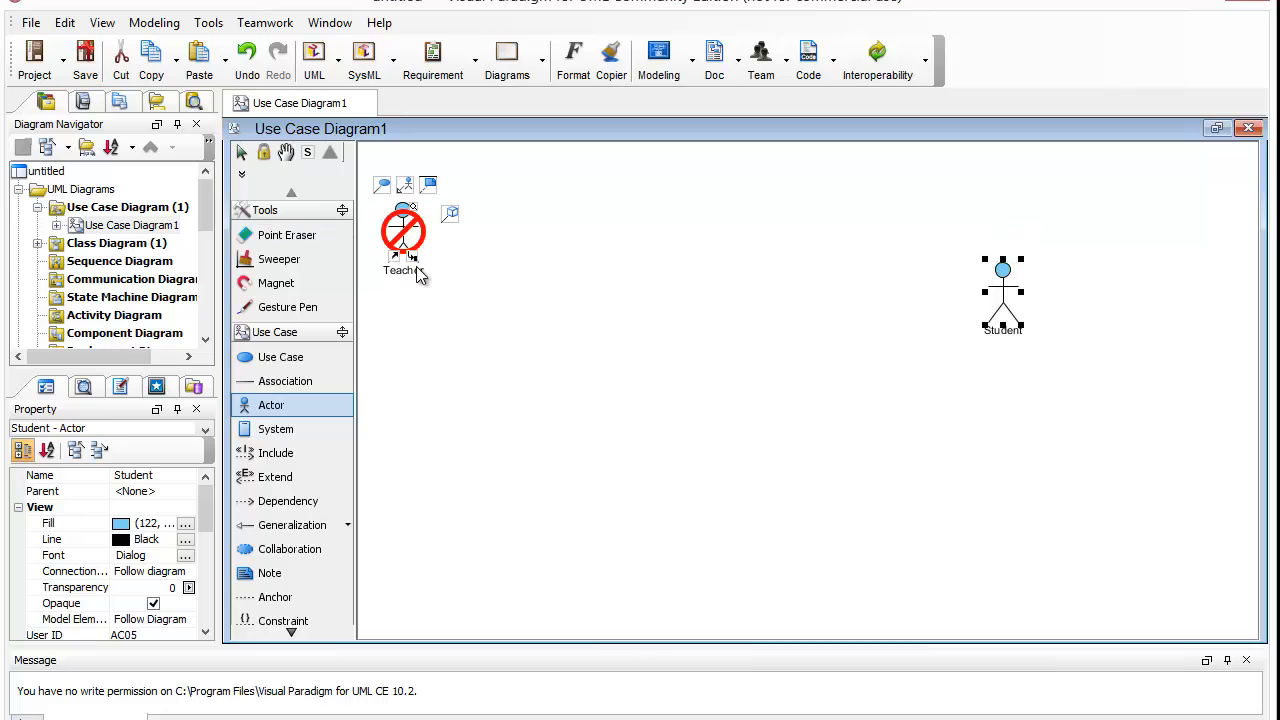
click(402, 235)
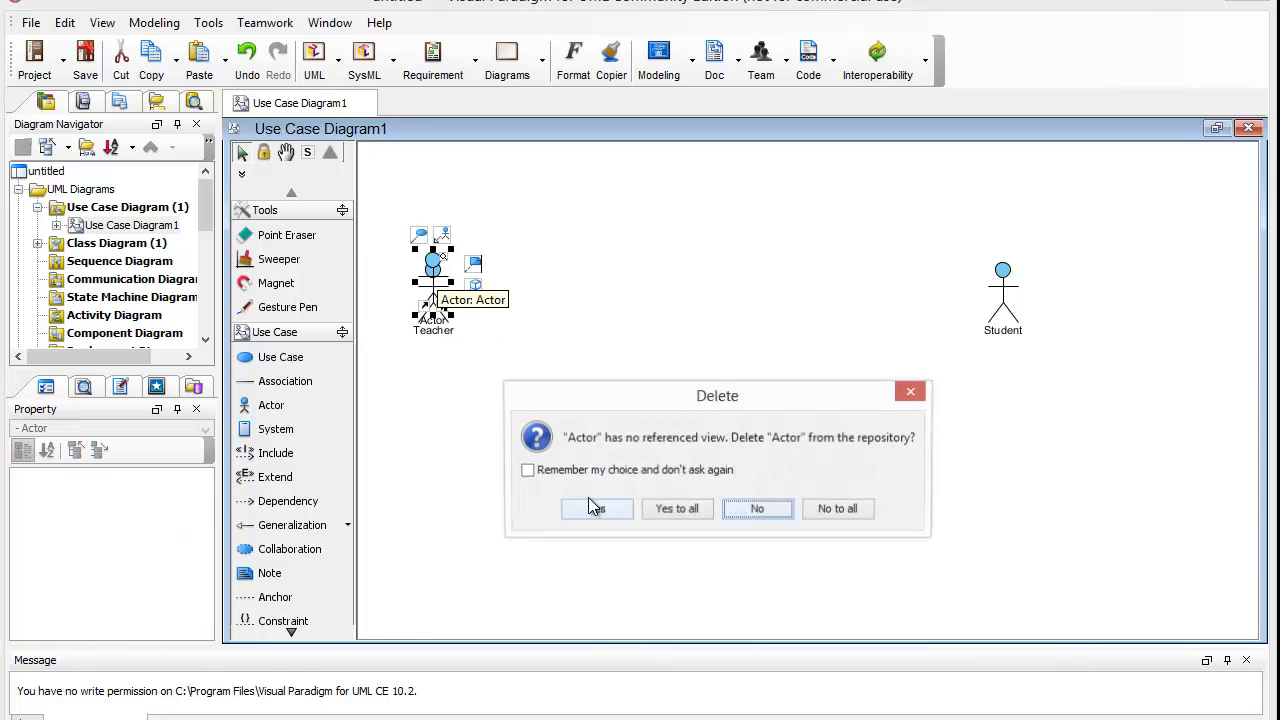
click(596, 508)
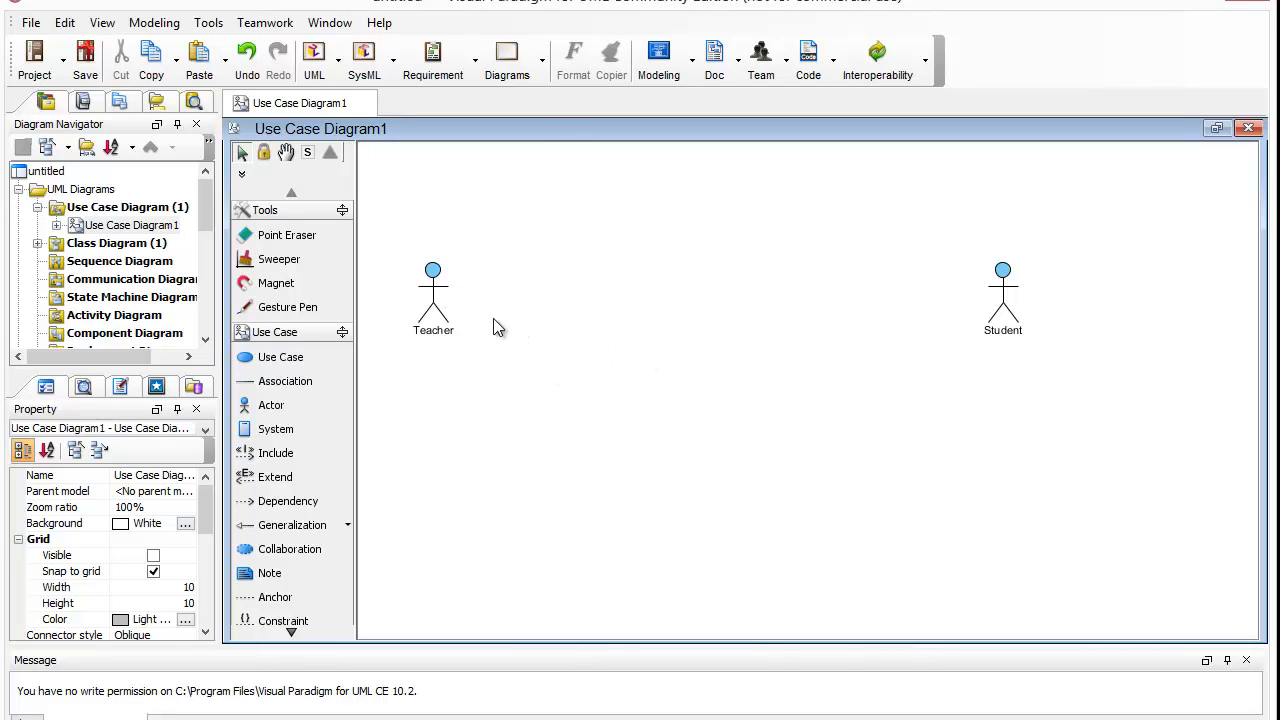
mouse_move(290, 428)
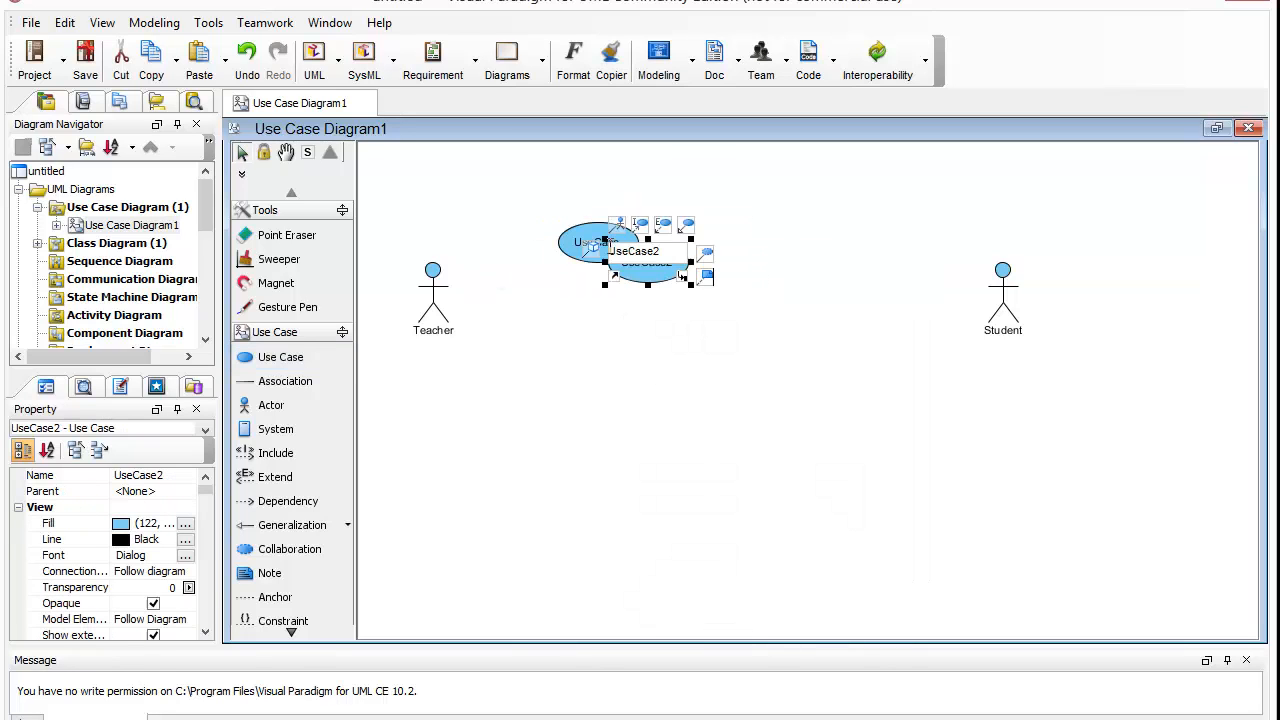
- Add two use cases between the actors and name the upper one Homework
right_click(595, 240)
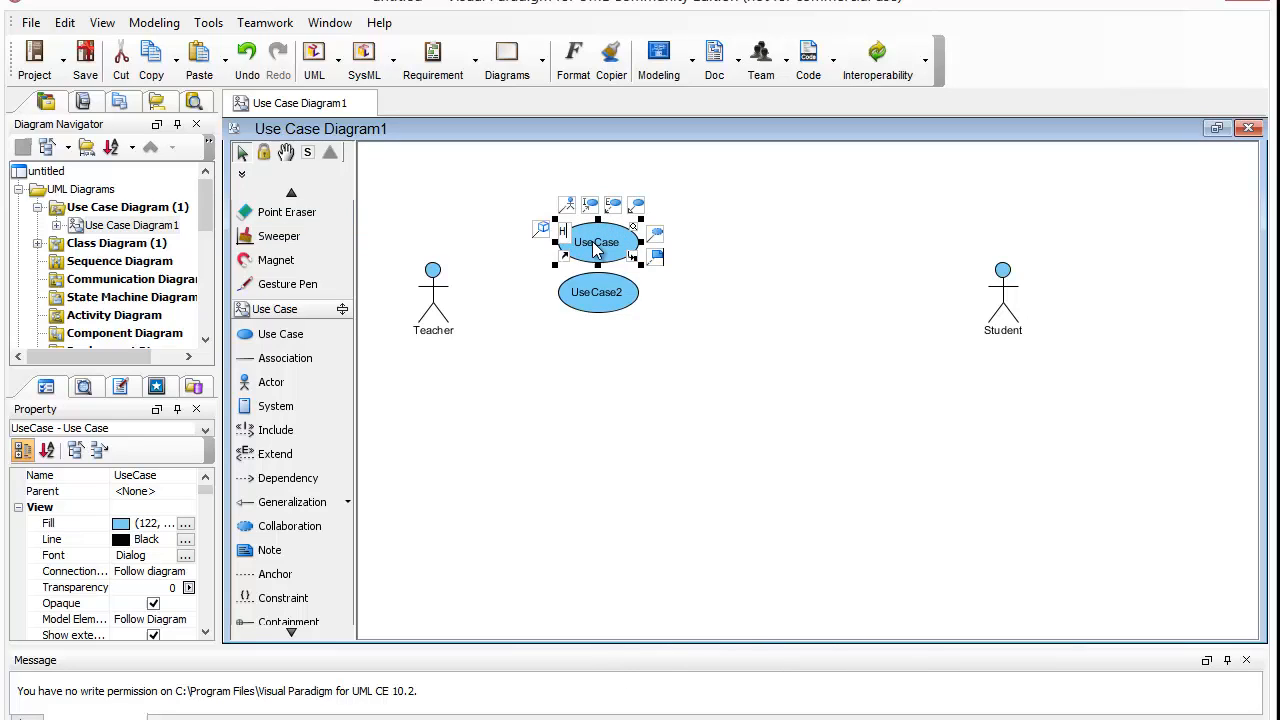
text(Homework)
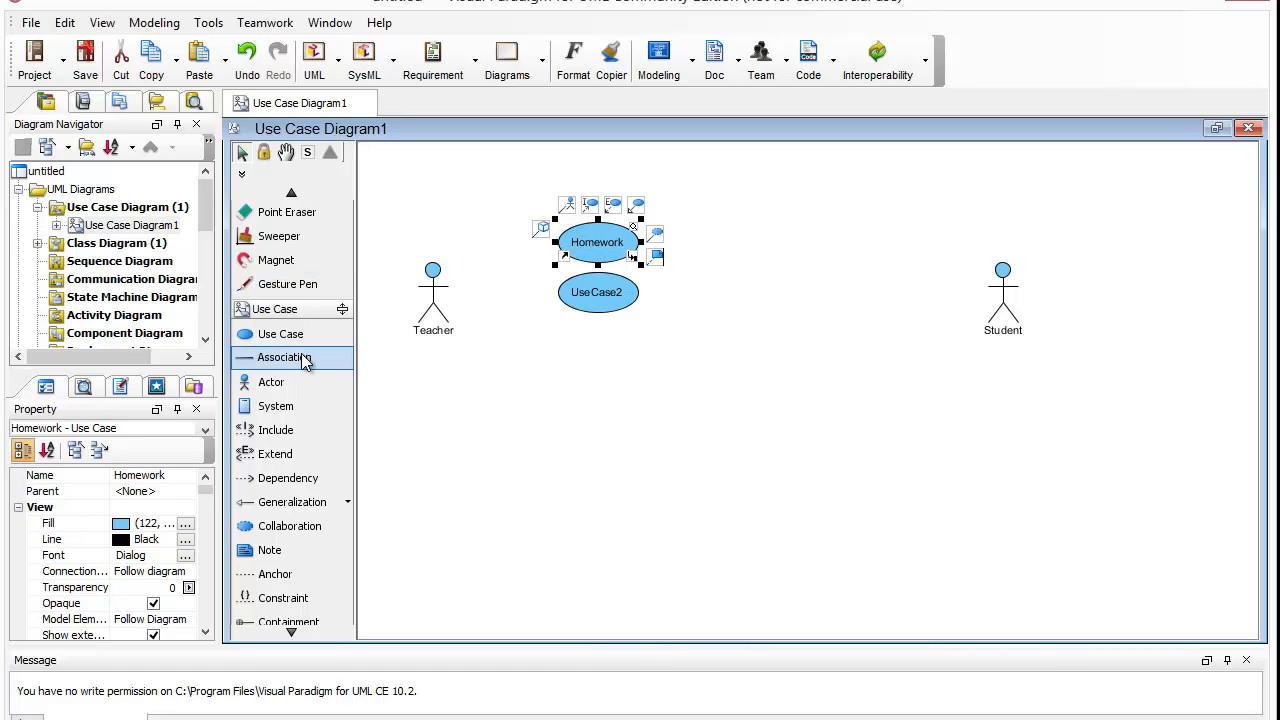
mouse_move(500, 268)
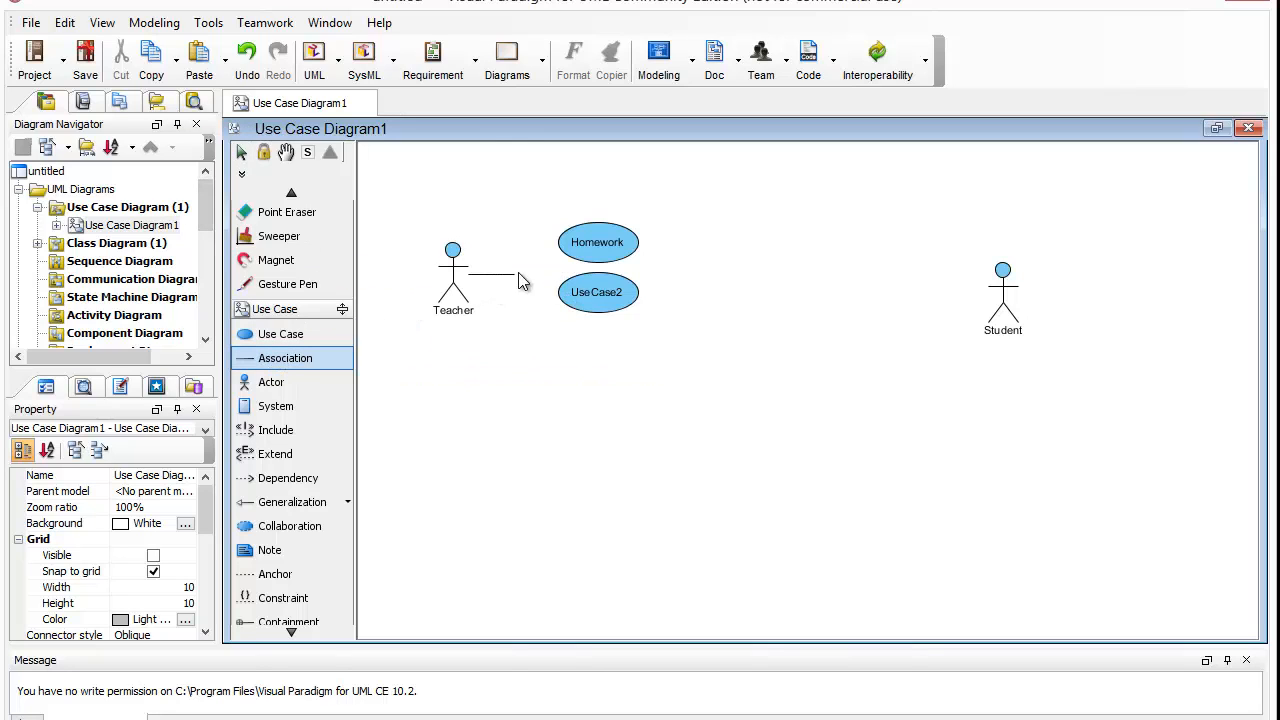
- Associate the Homework use case with Teacher and Student, then select UseCase2
click(515, 263)
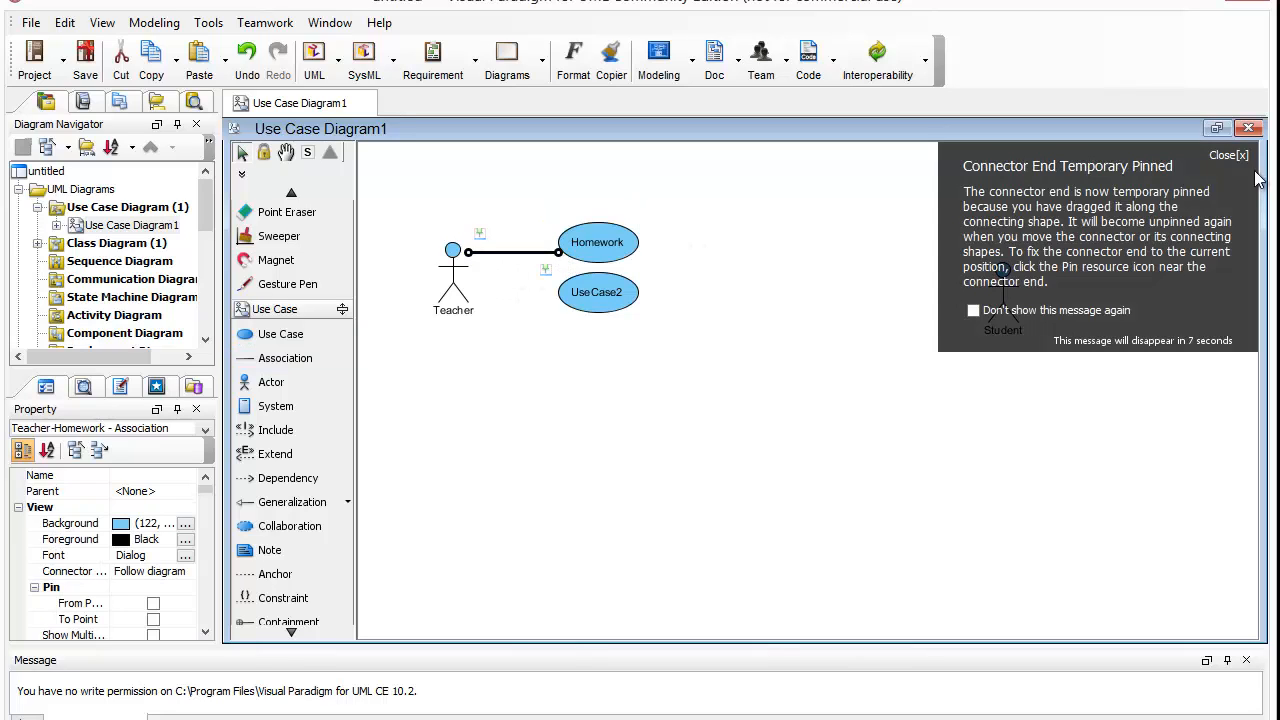
click(1243, 155)
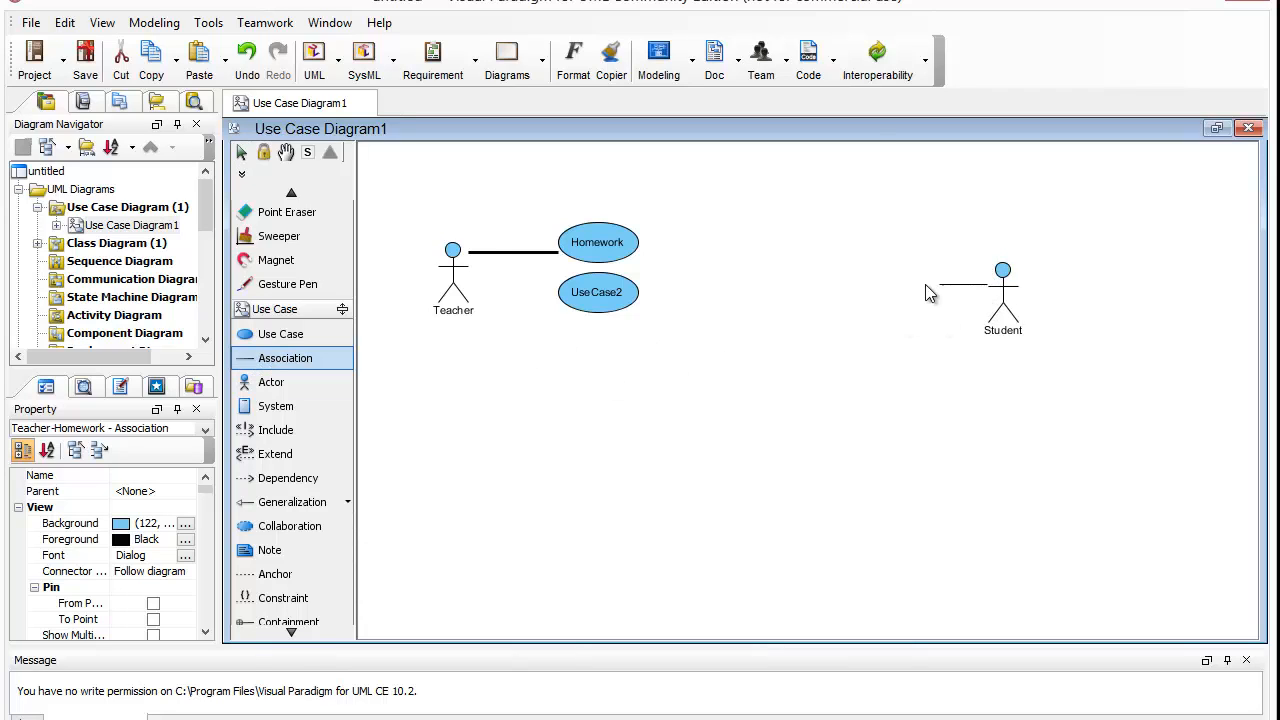
drag(635, 243, 1003, 290)
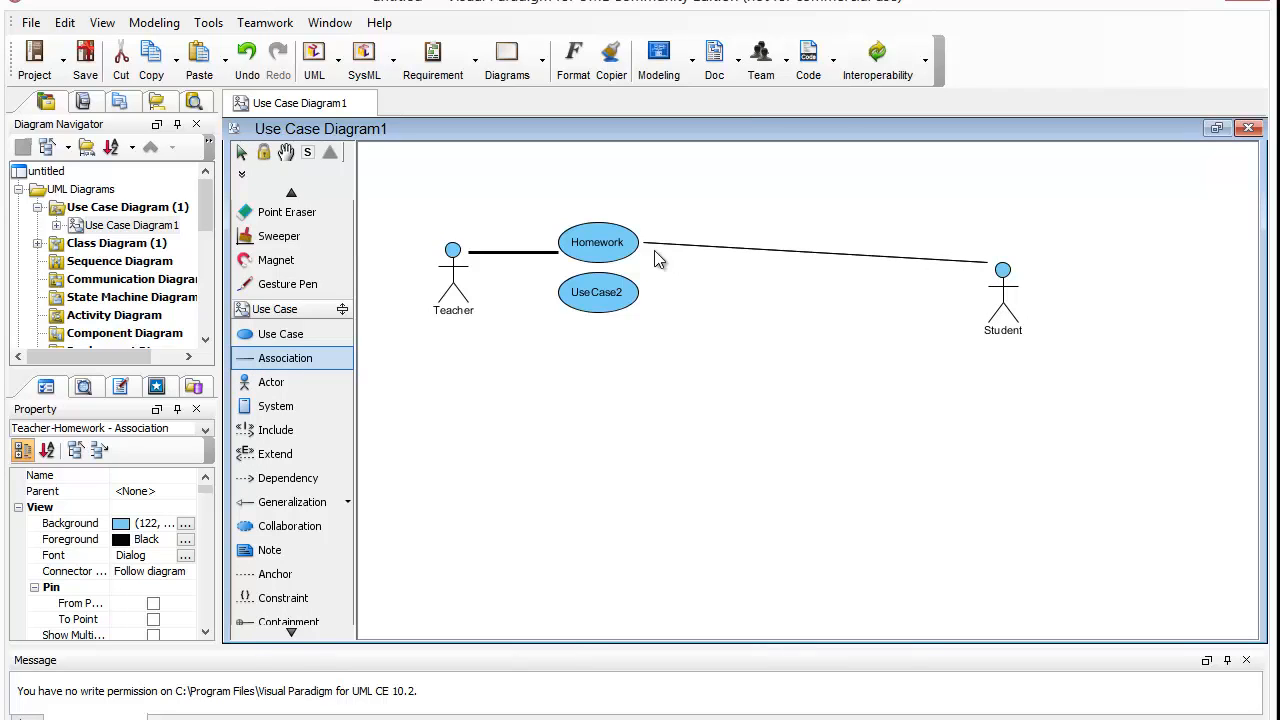
click(597, 242)
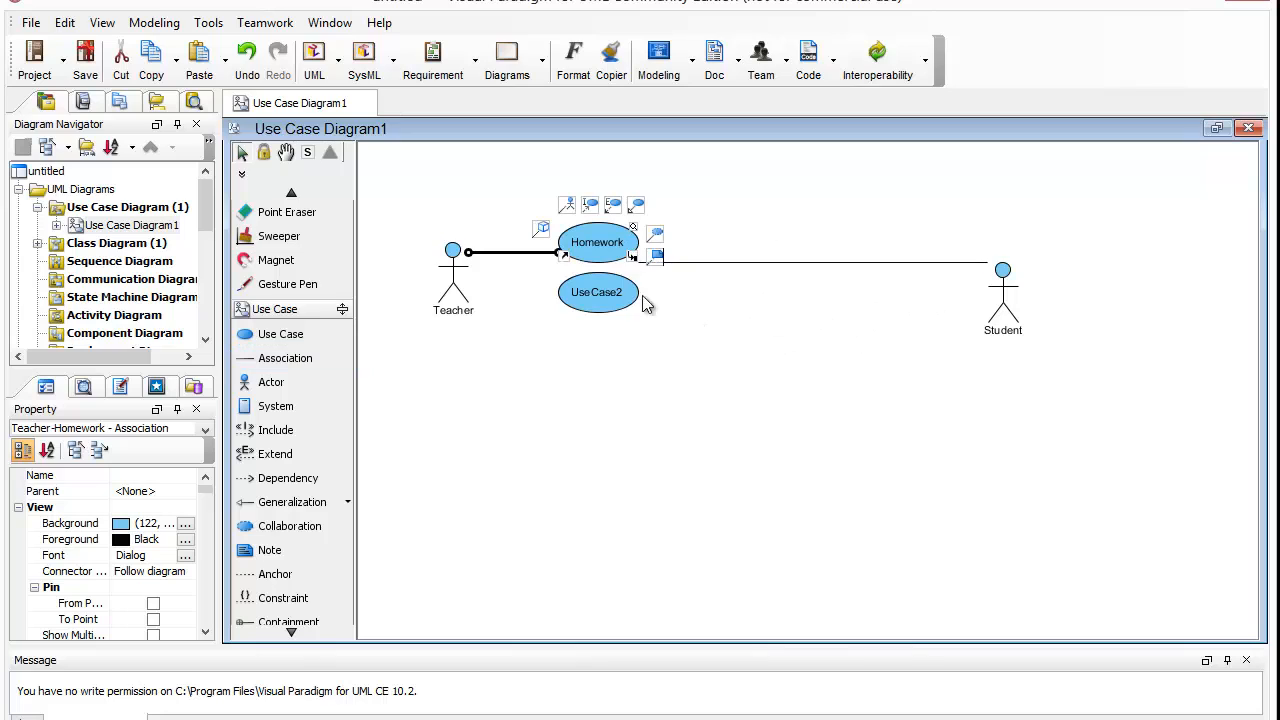
click(597, 292)
text(create classes)
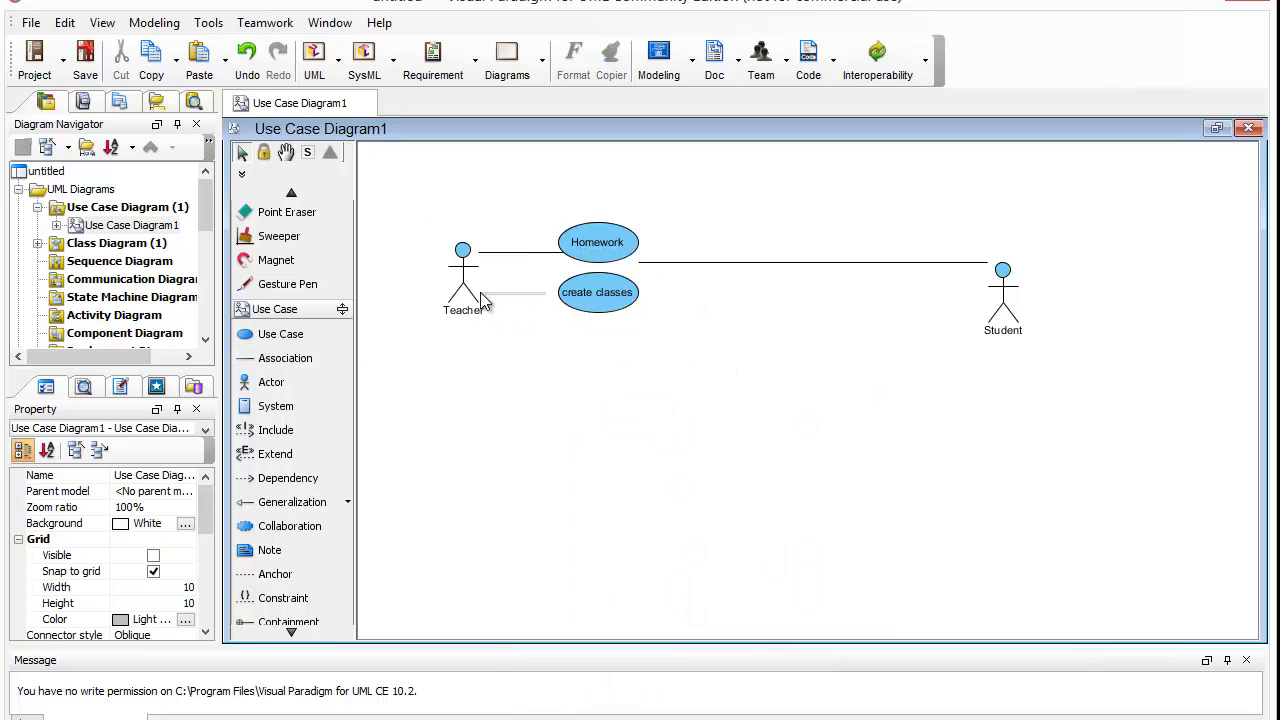
- Draw an association from the Teacher actor to the 'create classes' use case
click(285, 358)
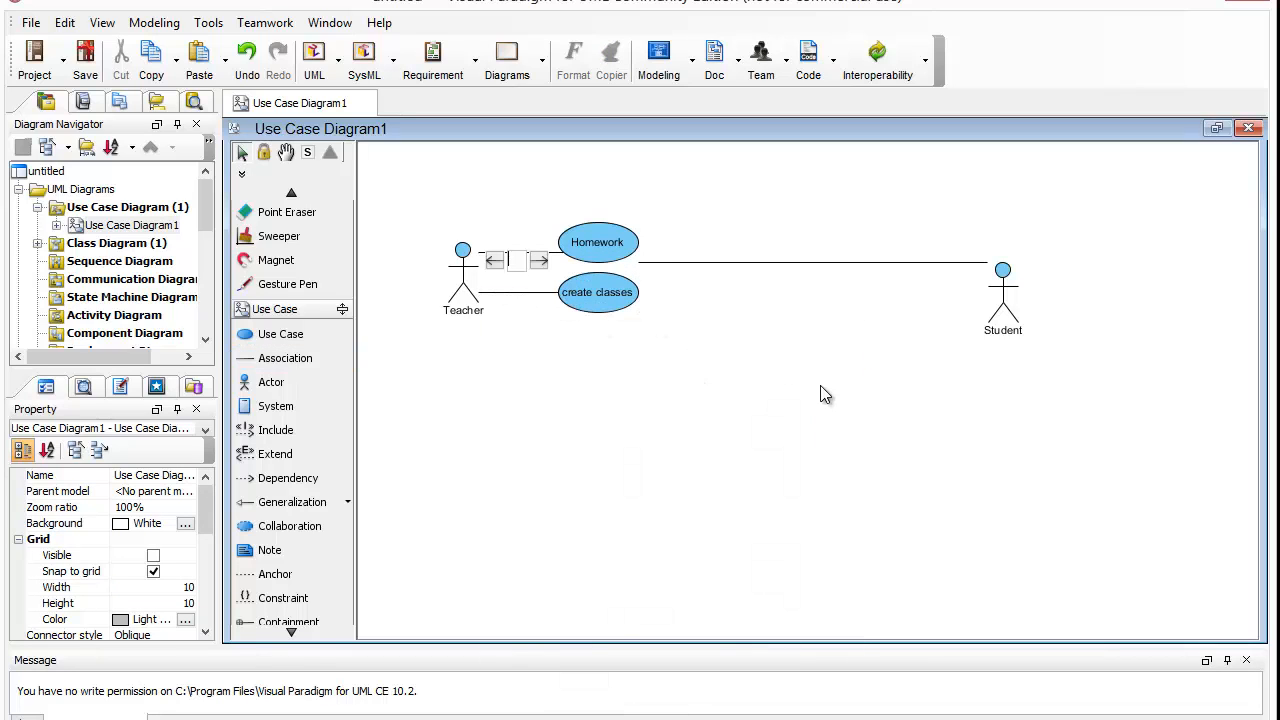
mouse_move(919, 430)
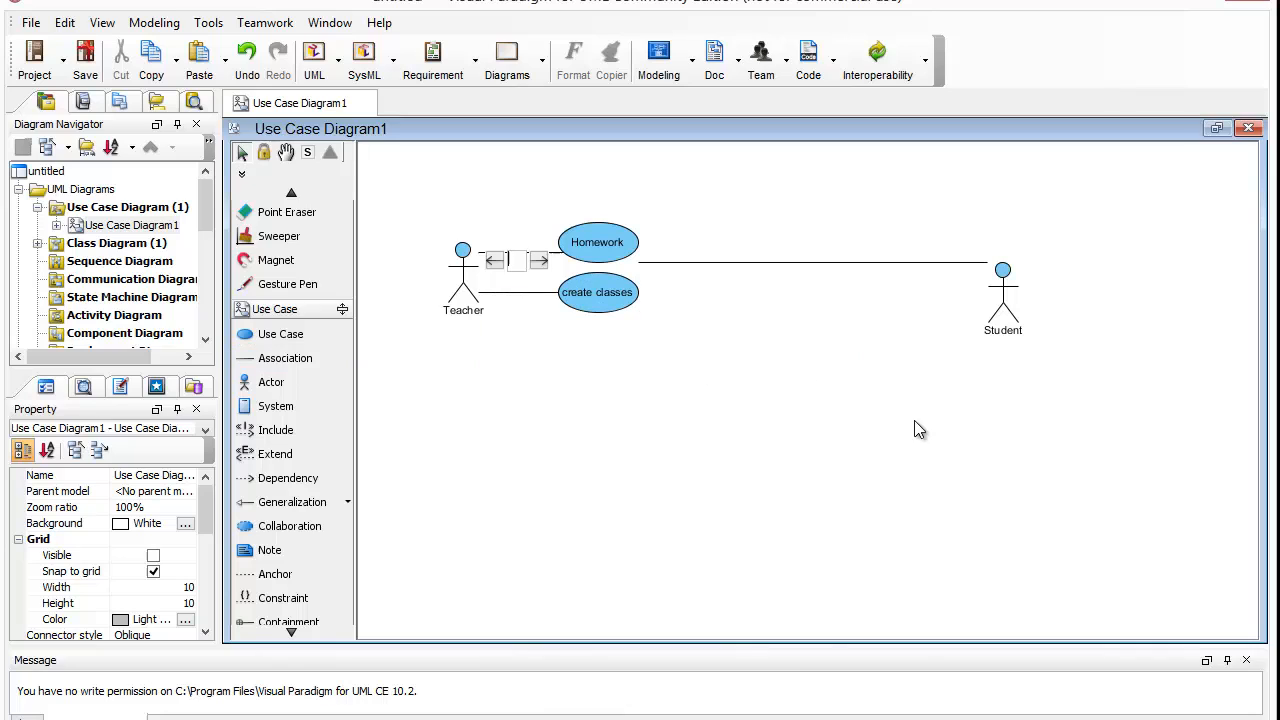
click(280, 333)
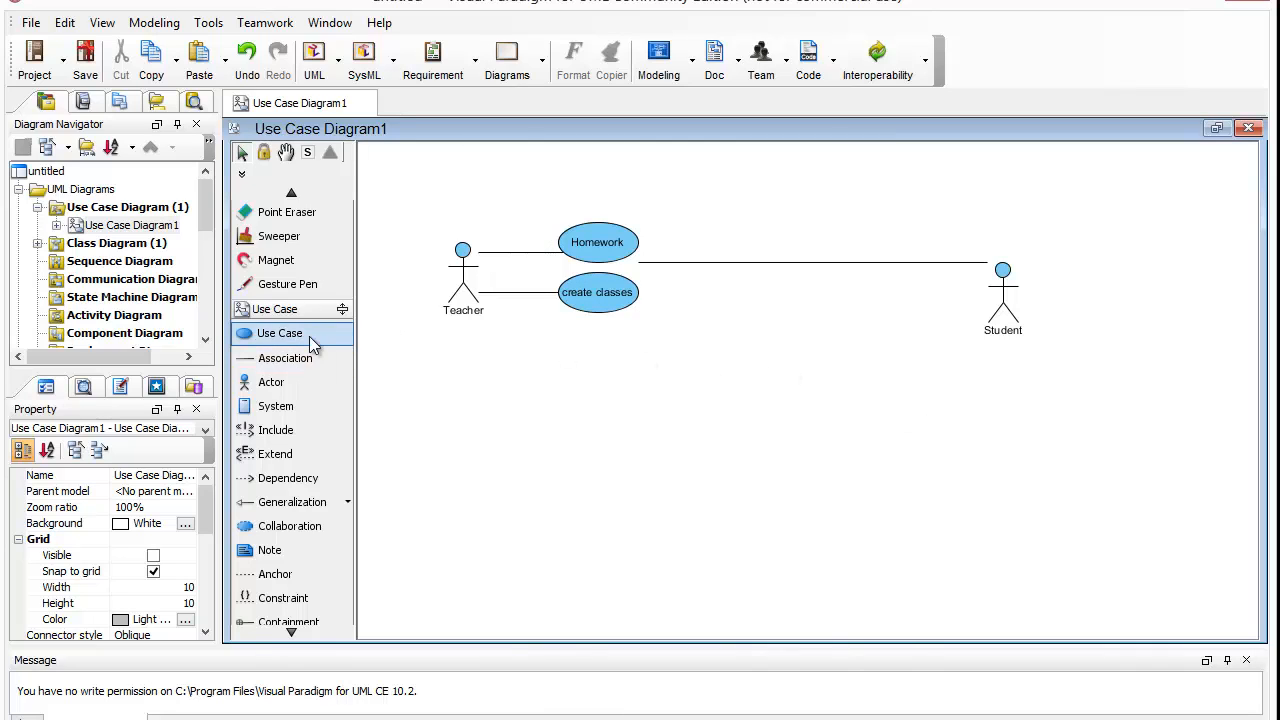
- Add 'select a class' and 'drop a class' use cases beside the Student actor
right_click(780, 440)
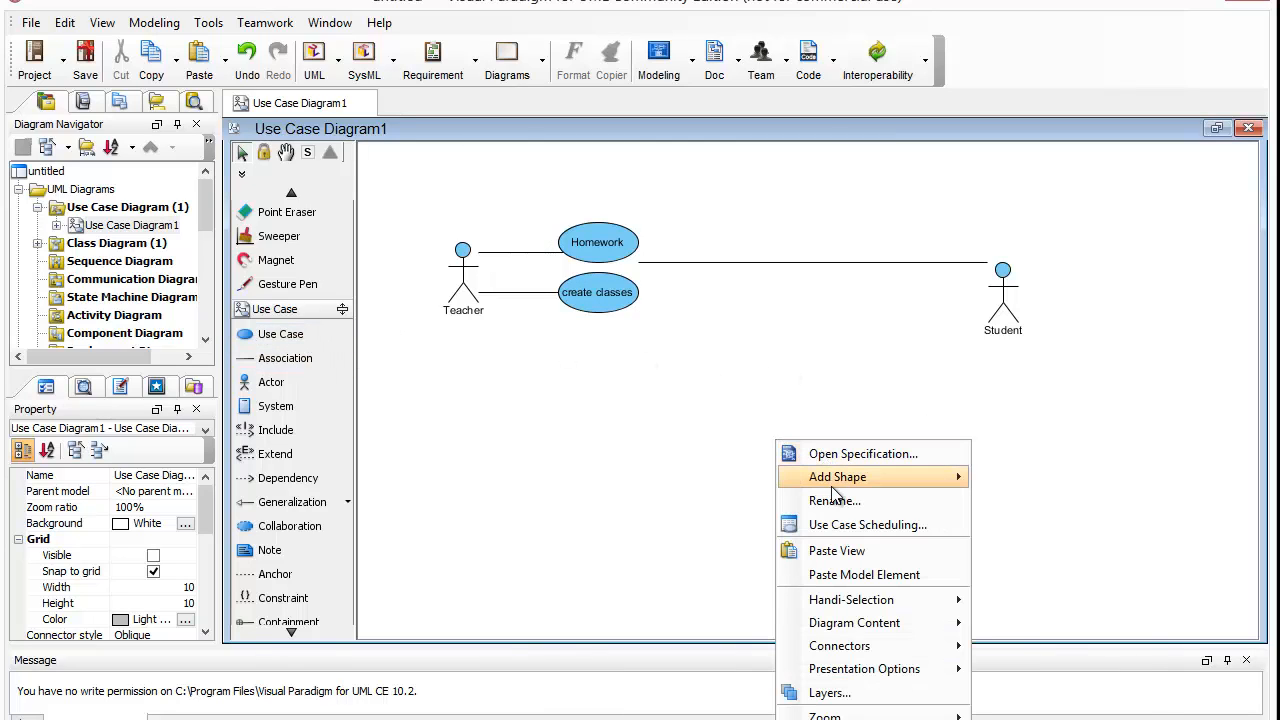
click(837, 477)
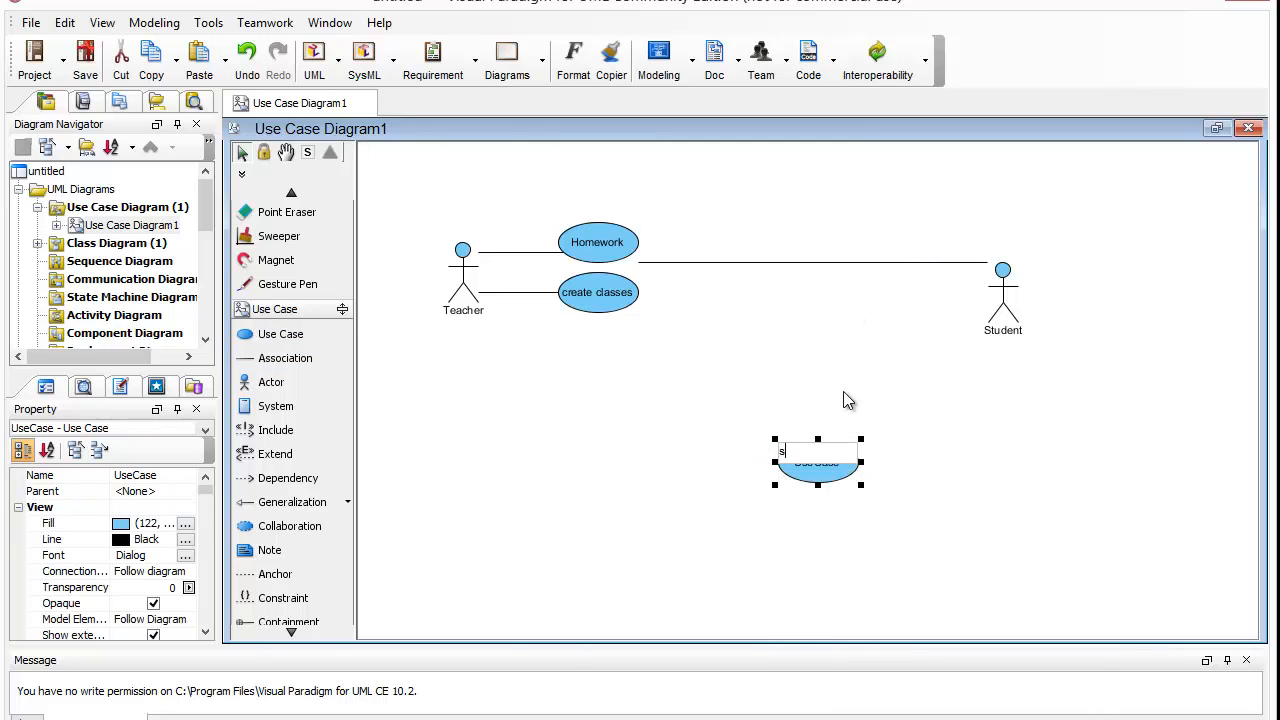
text(select a class)
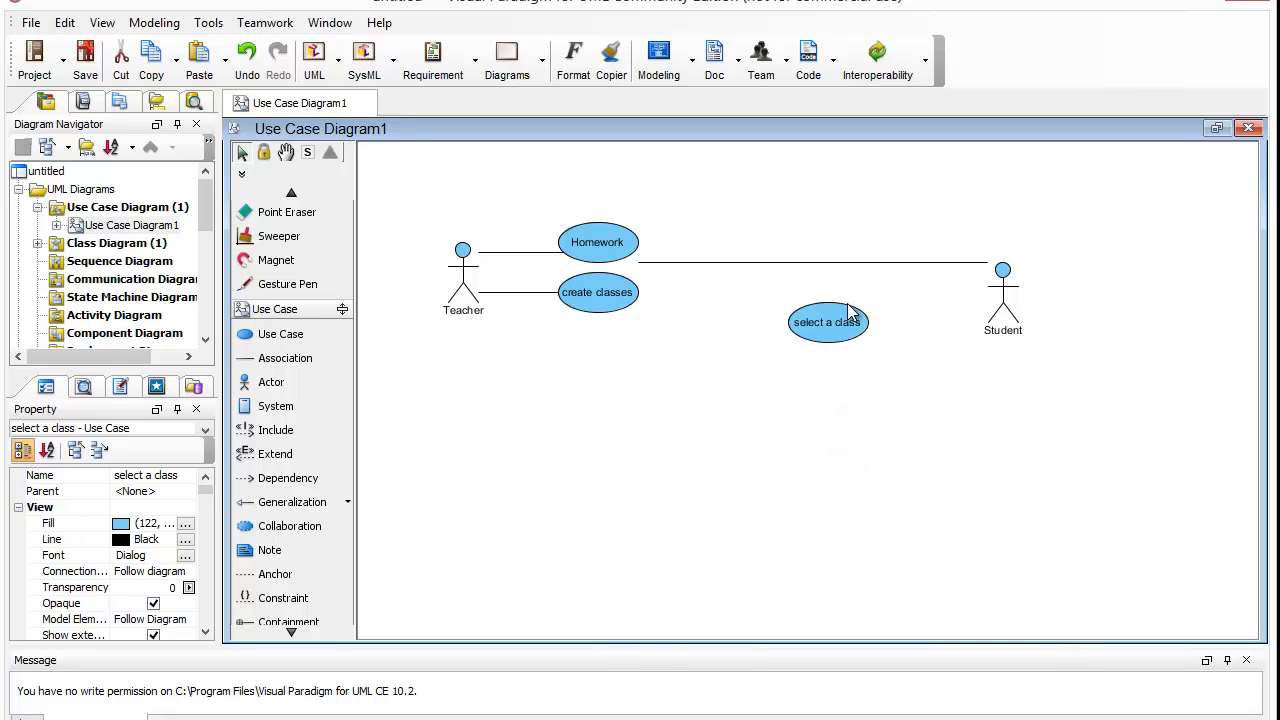
right_click(828, 322)
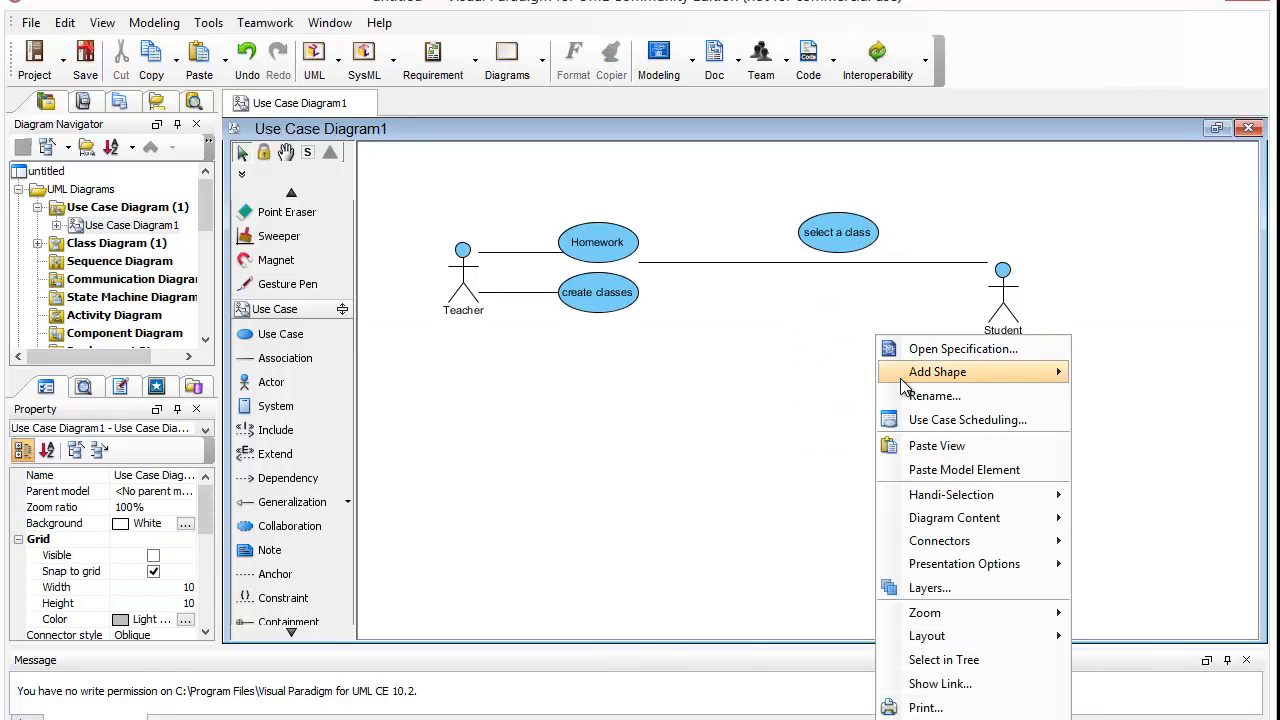
click(937, 371)
text(drop a class)
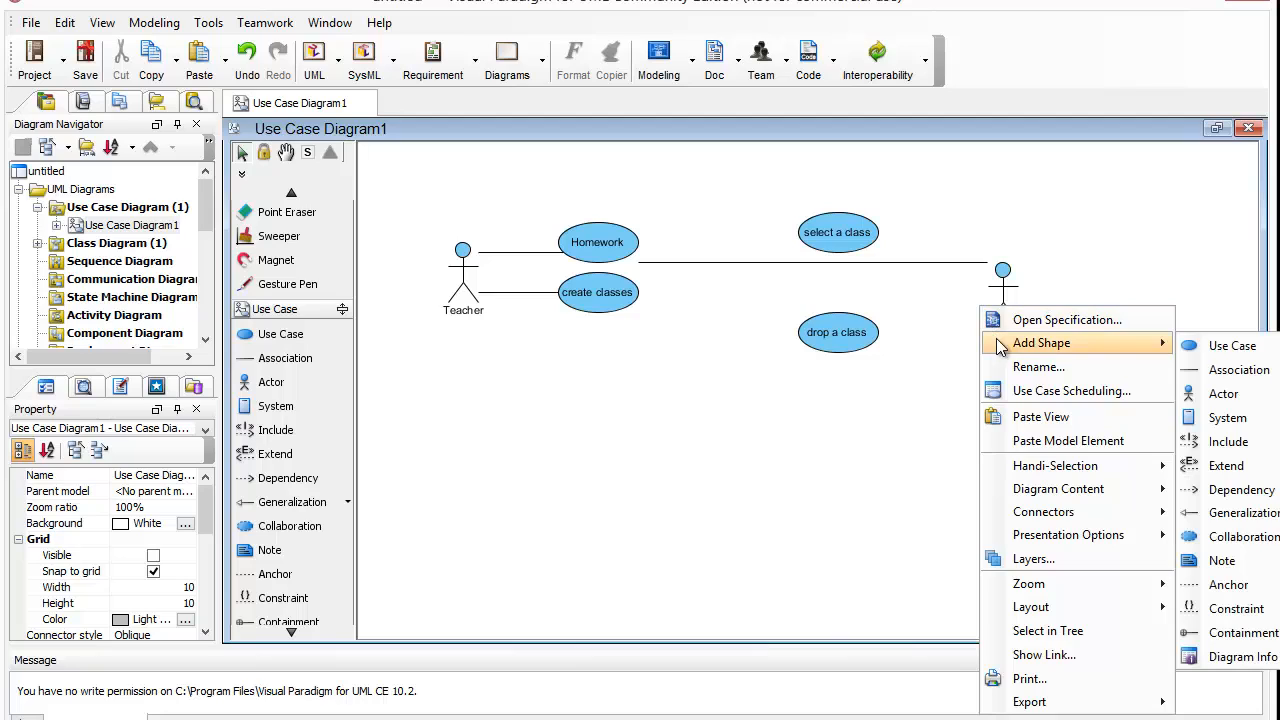
click(1223, 393)
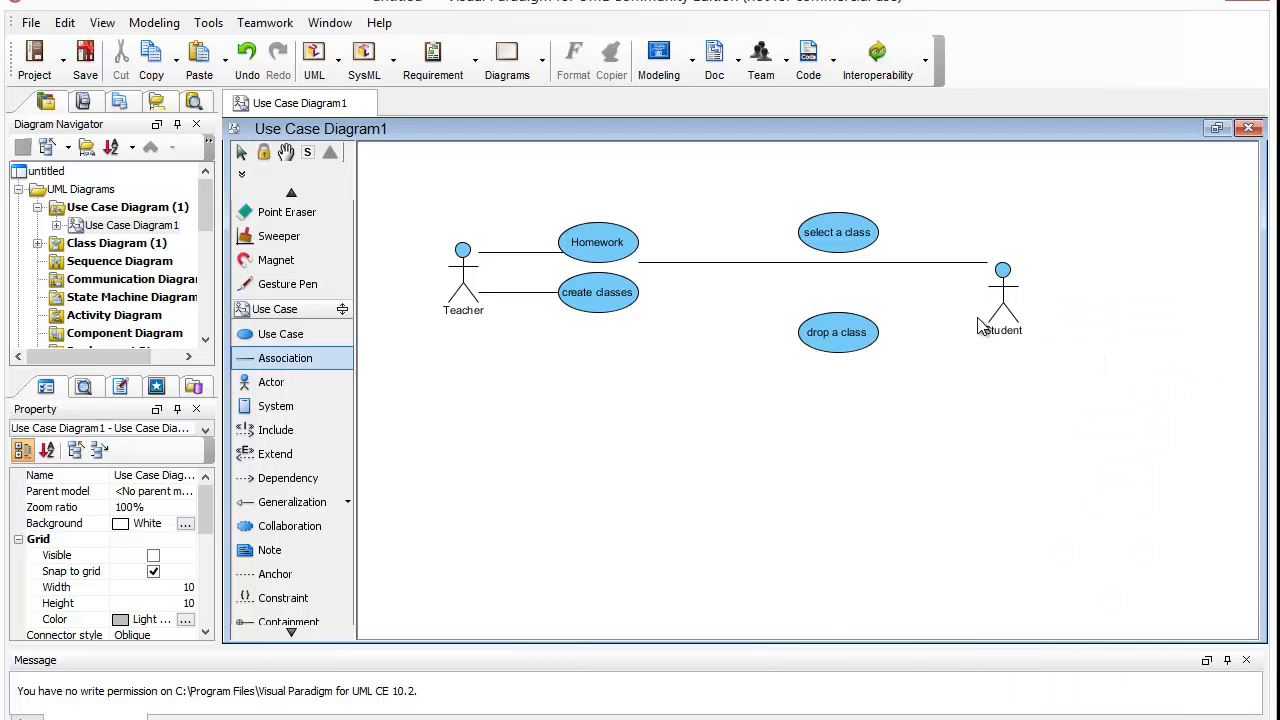
mouse_move(905, 333)
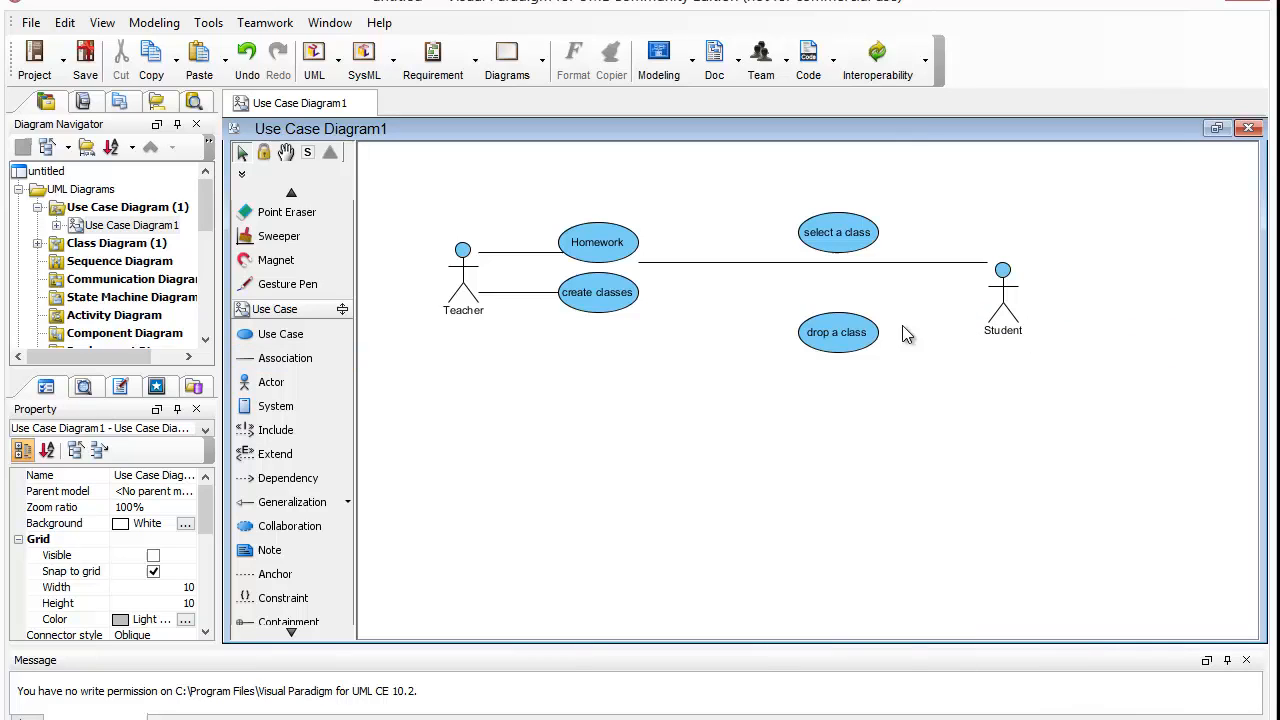
mouse_move(980, 295)
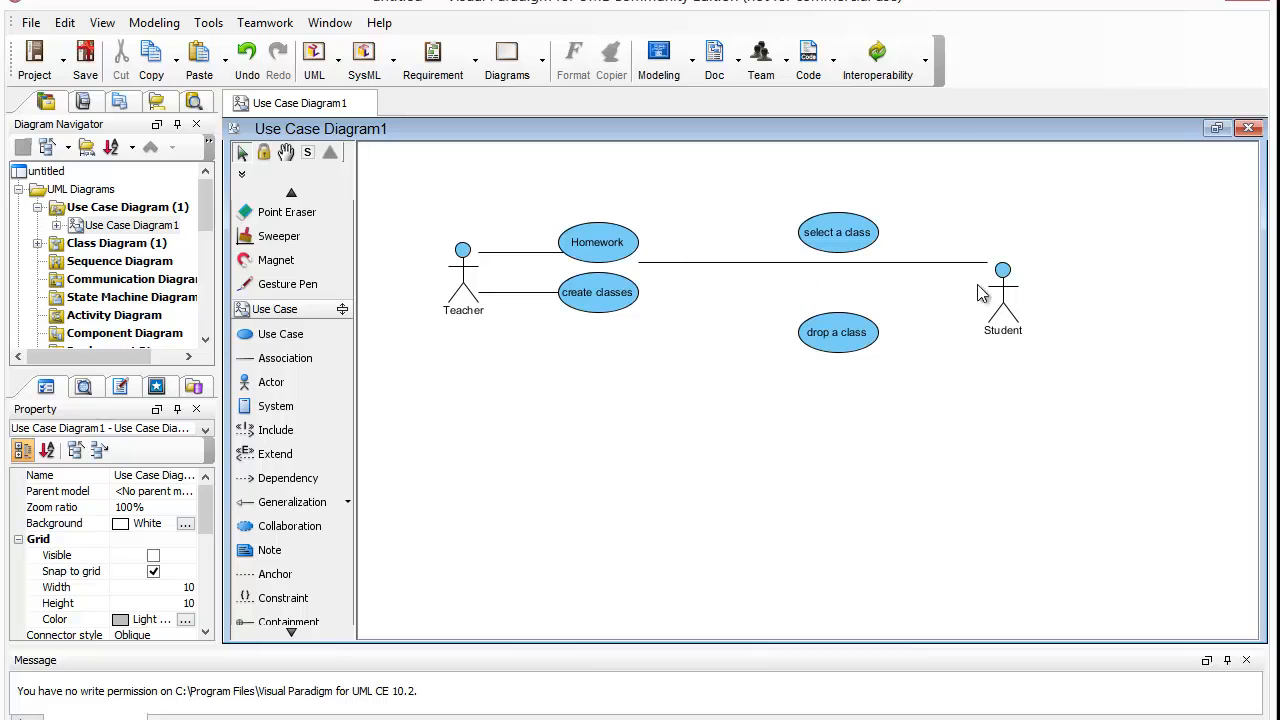
click(597, 291)
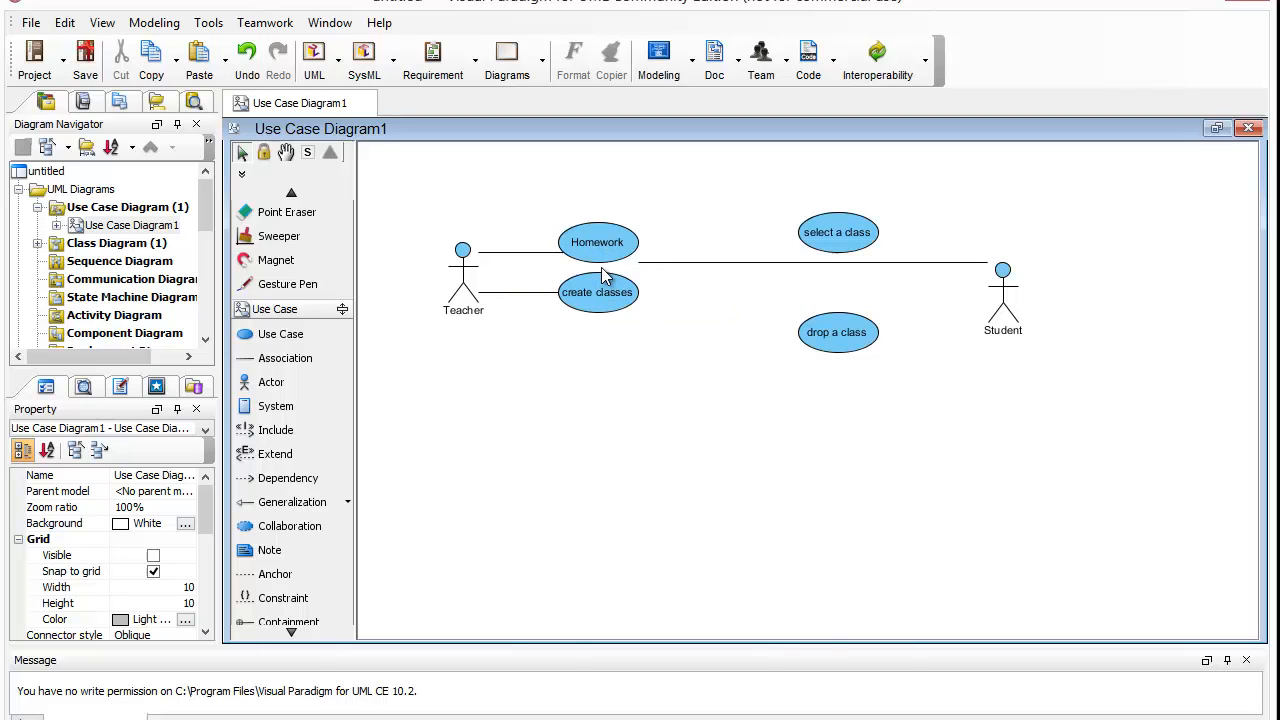
click(463, 275)
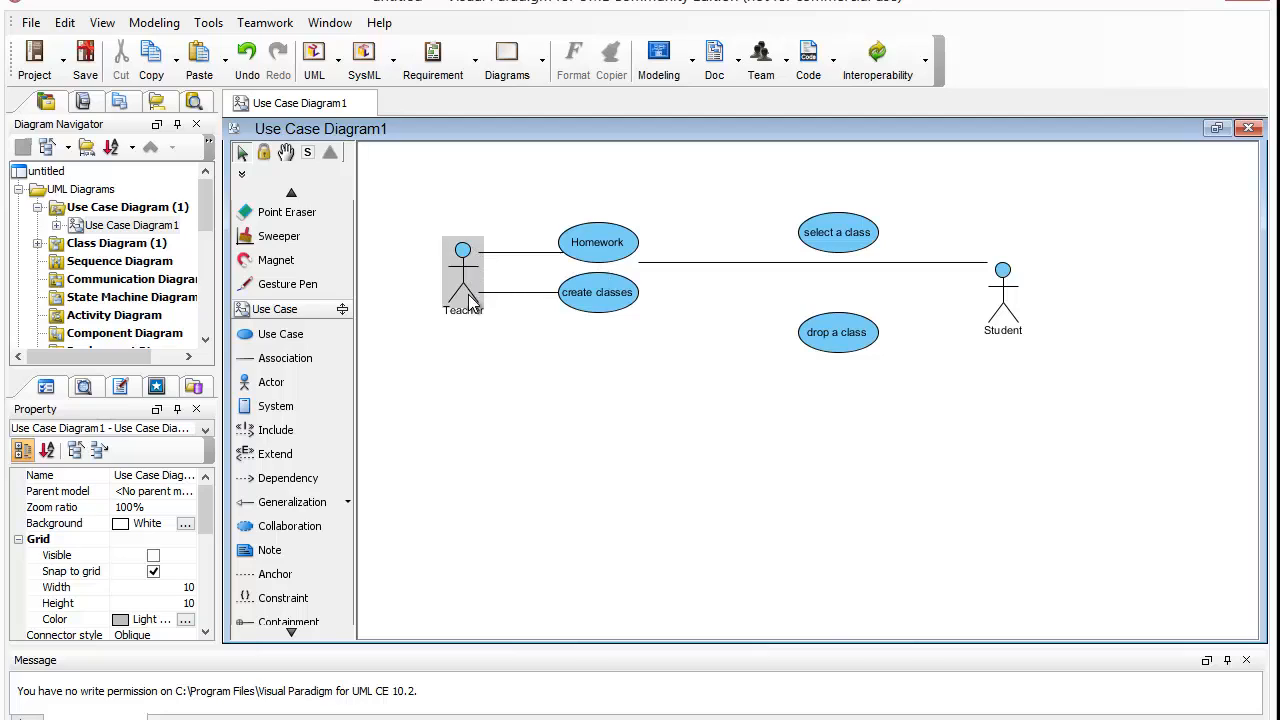
click(799, 391)
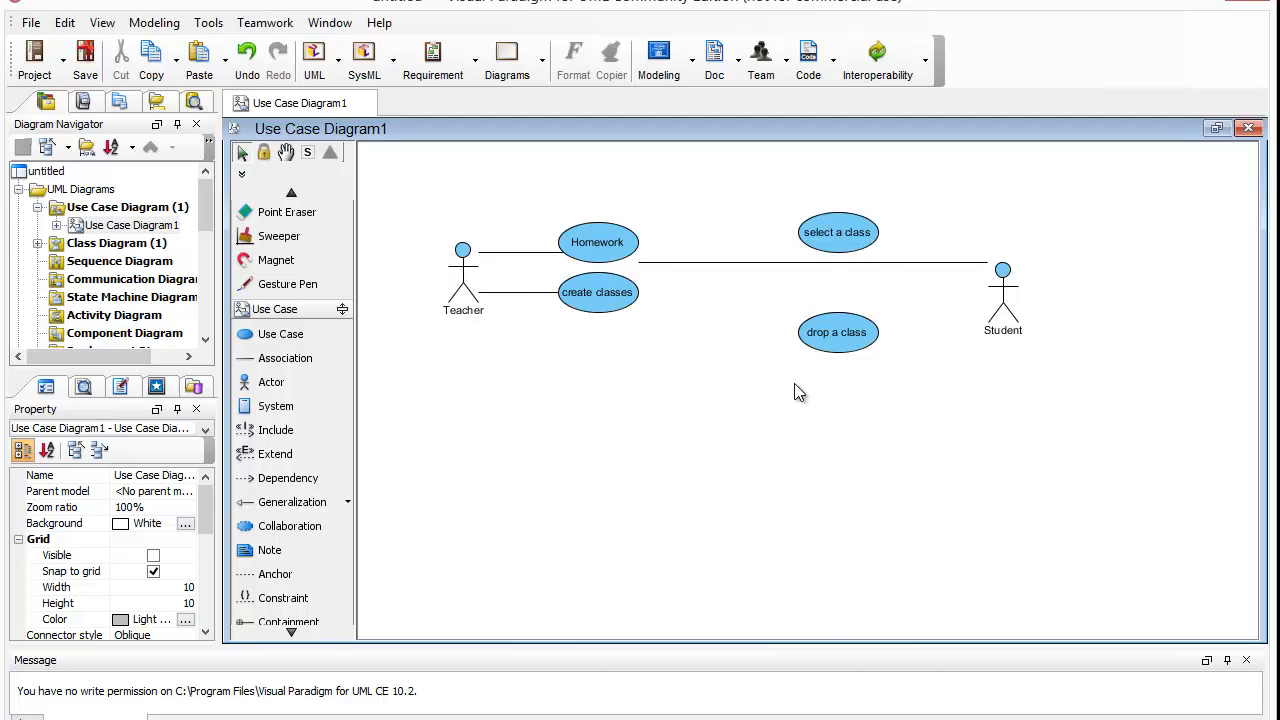